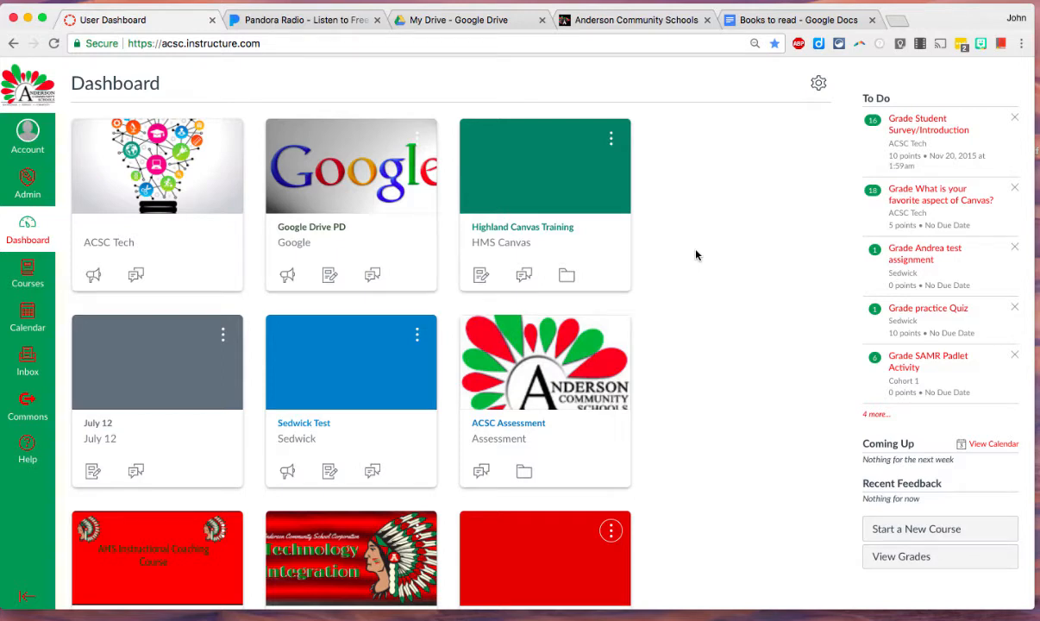
mouse_move(505, 54)
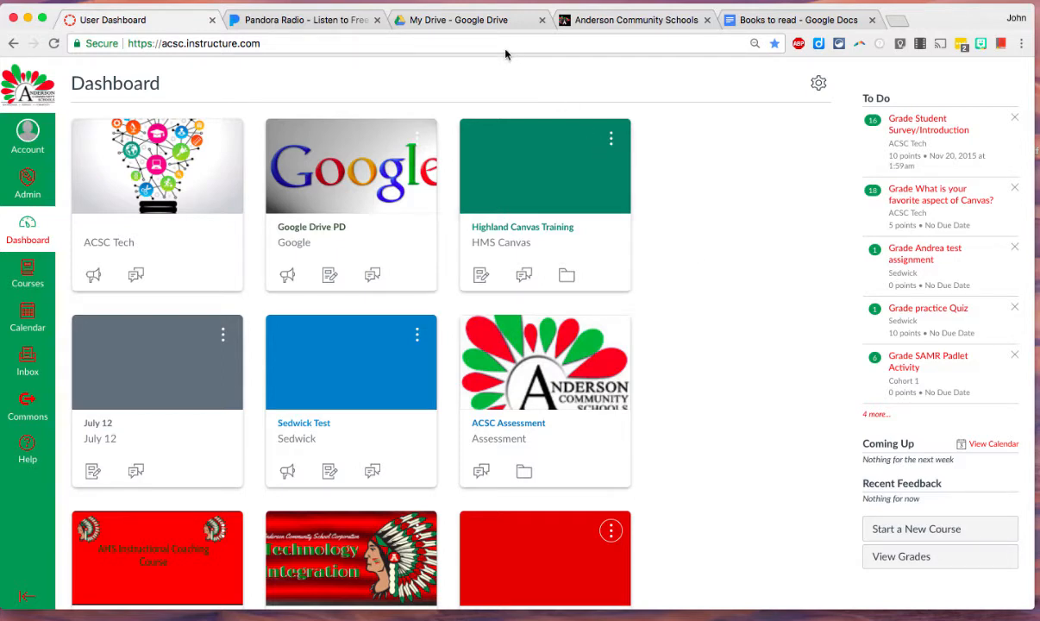
mouse_move(484, 61)
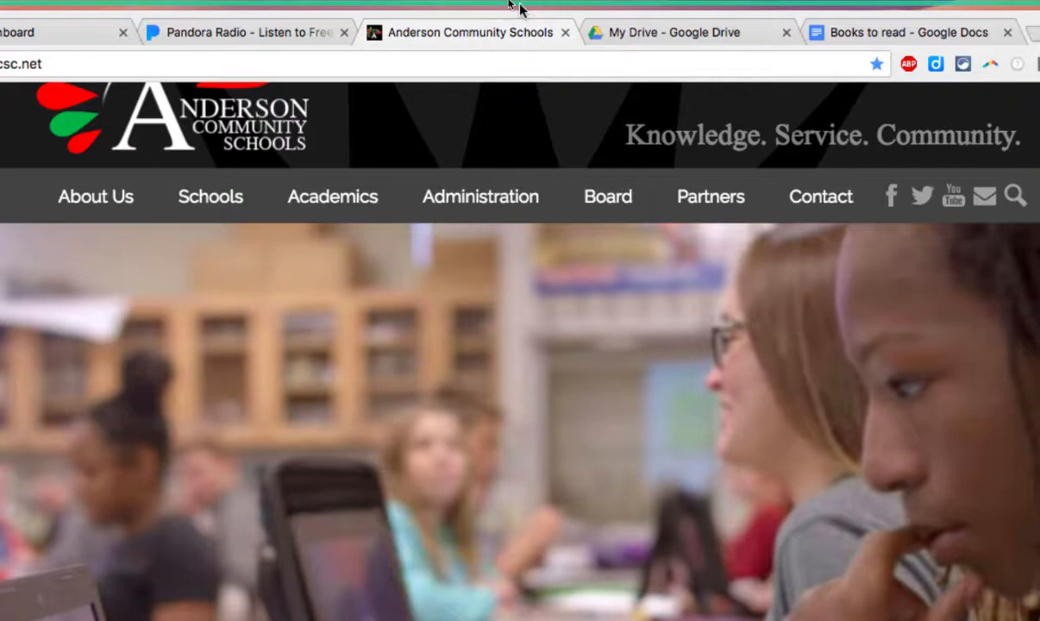
Move Anderson Community Schools next to User Dashboard and Pandora Radio after My Drive.
click(343, 32)
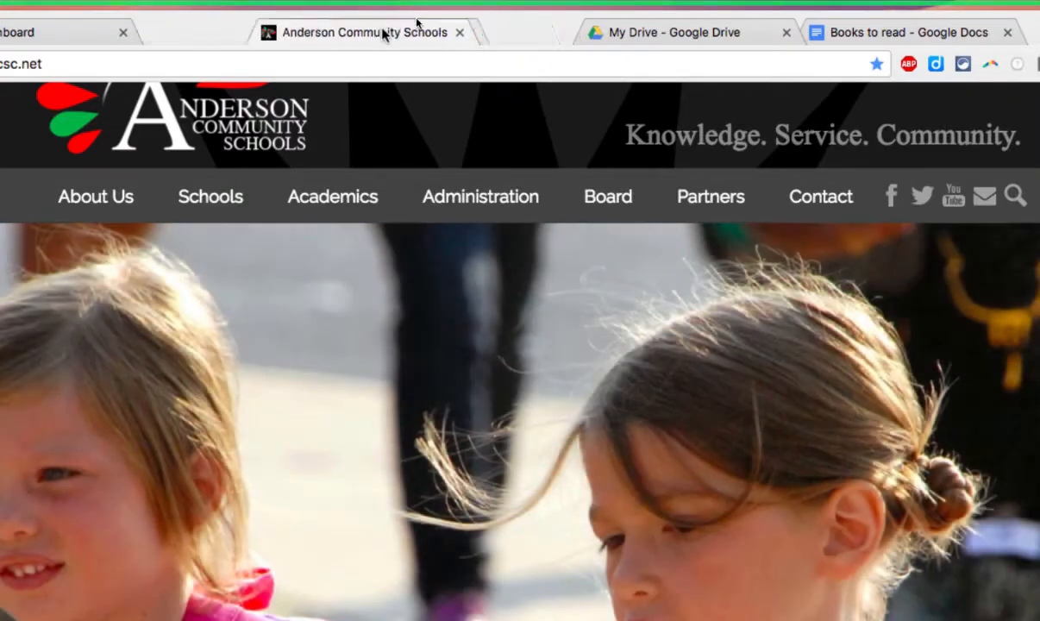
click(685, 32)
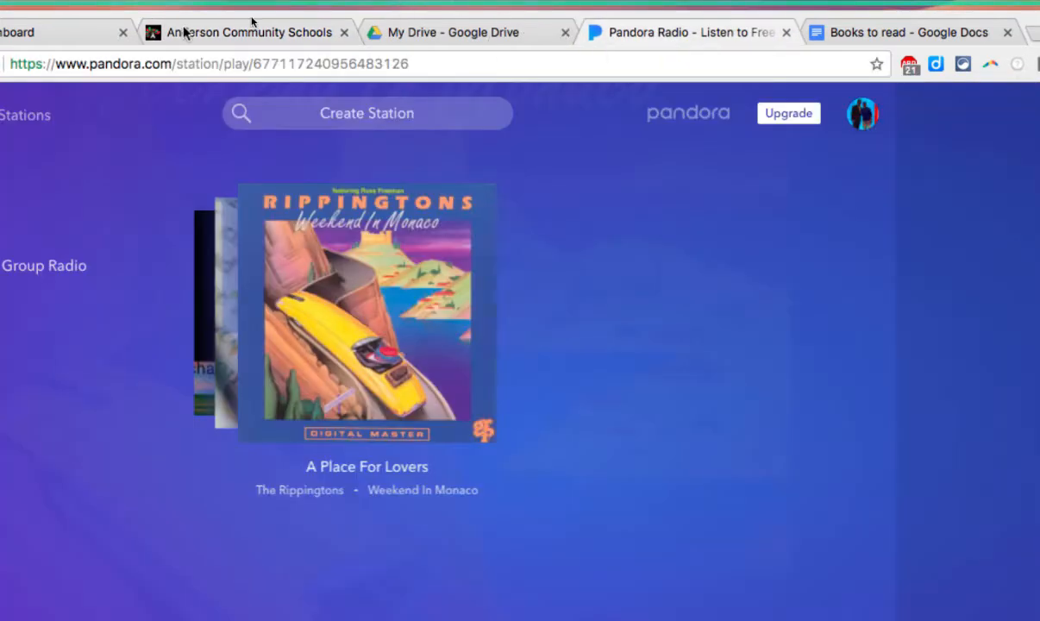
click(248, 32)
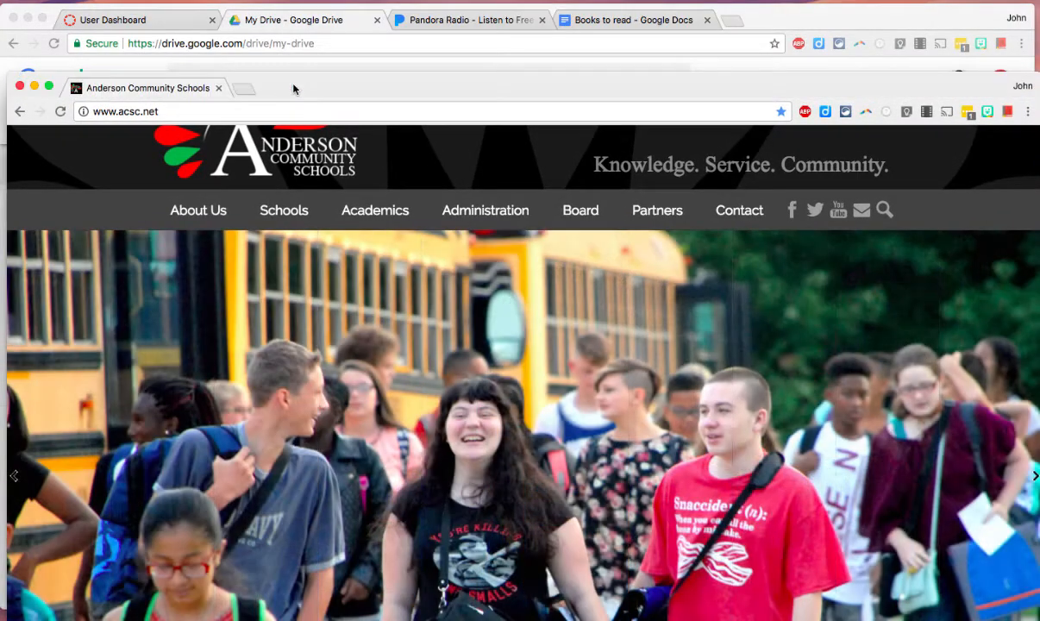
mouse_move(60, 448)
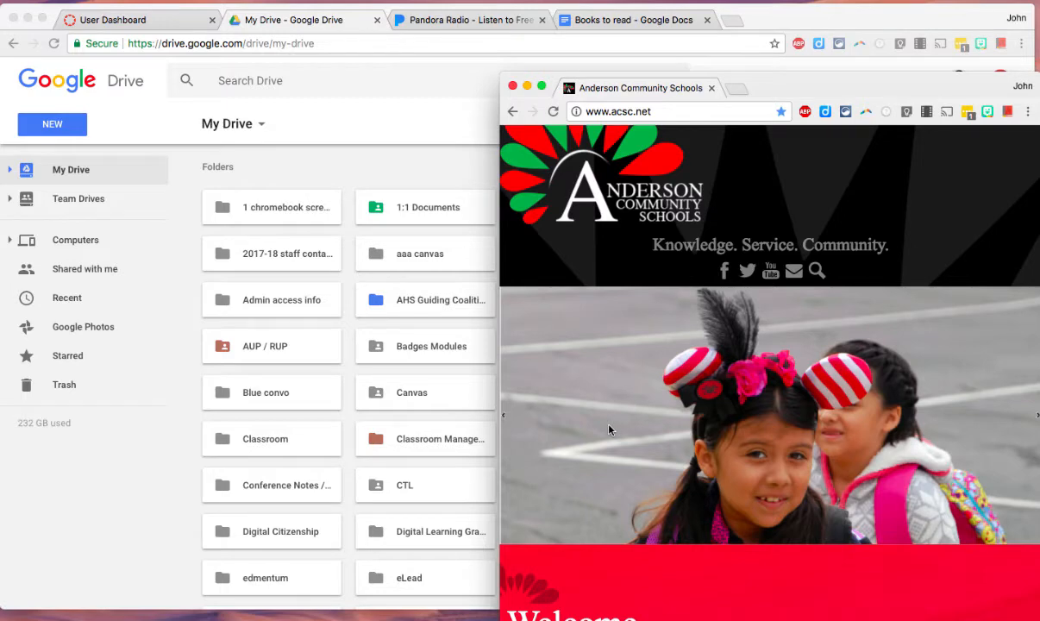
mouse_move(313, 307)
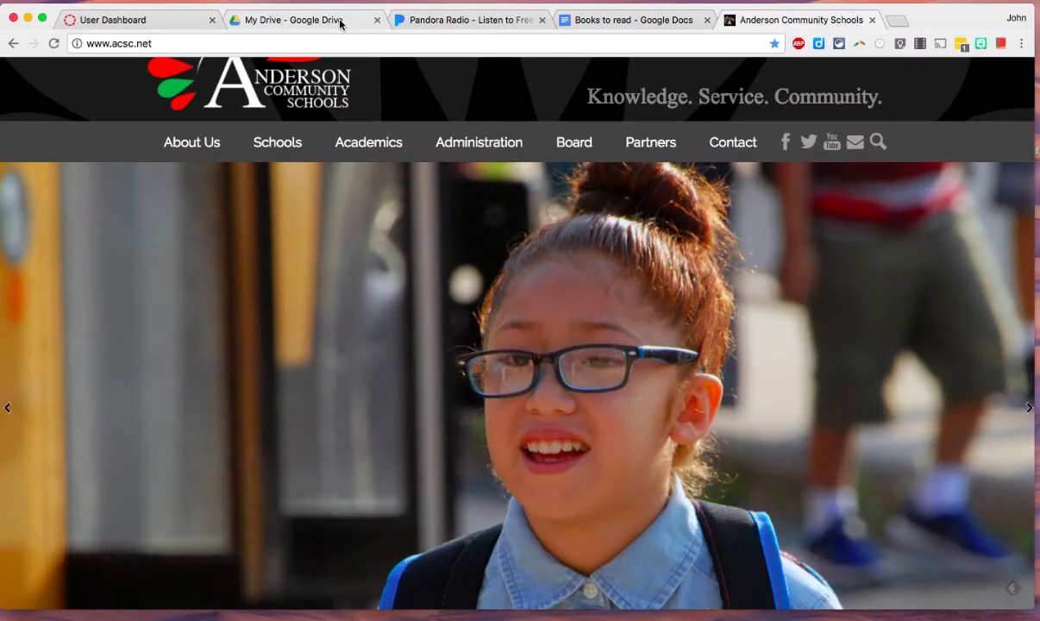
mouse_move(303, 19)
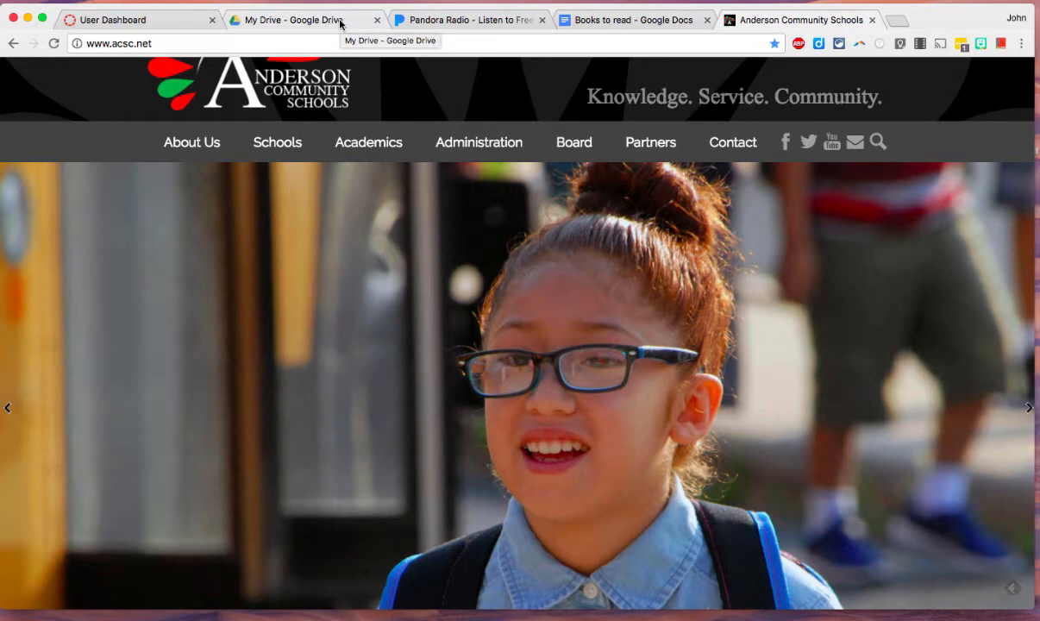
Select the My Drive, Pandora Radio and Books to read tabs together.
click(293, 18)
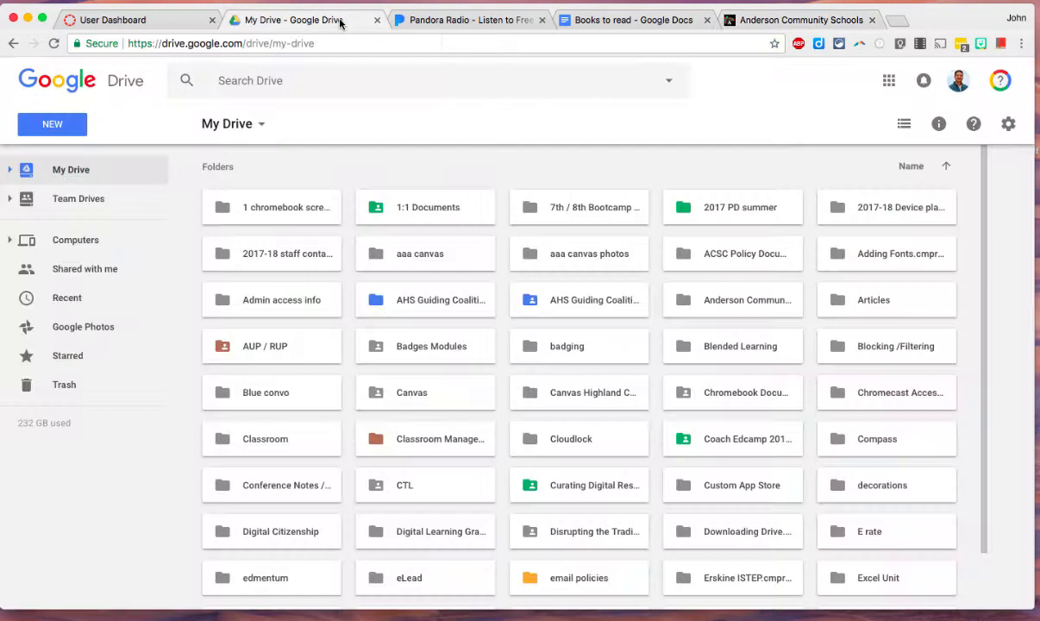
click(271, 207)
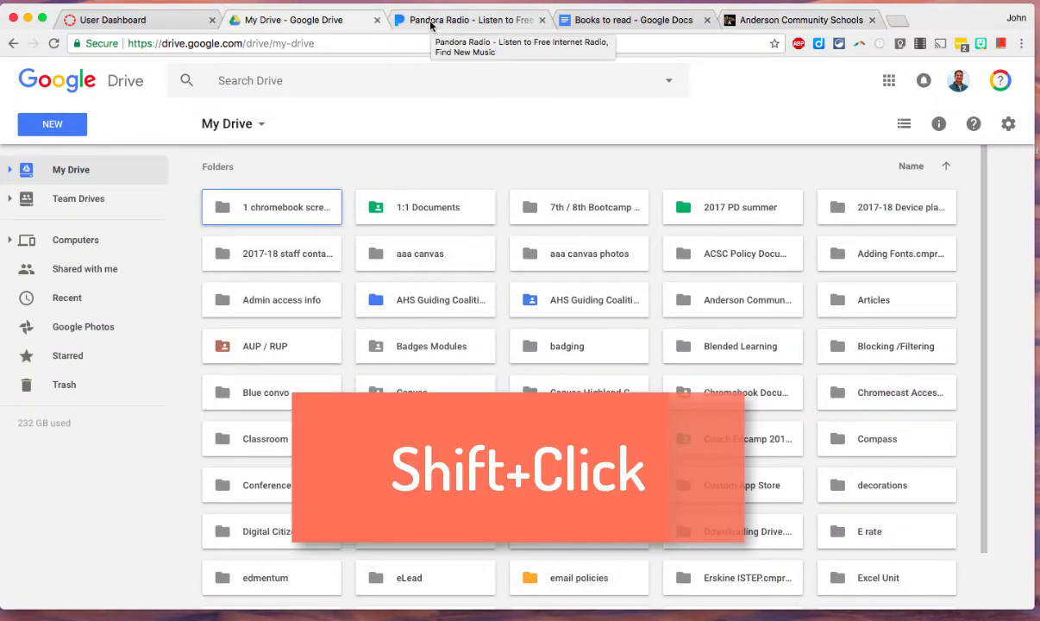
click(466, 19)
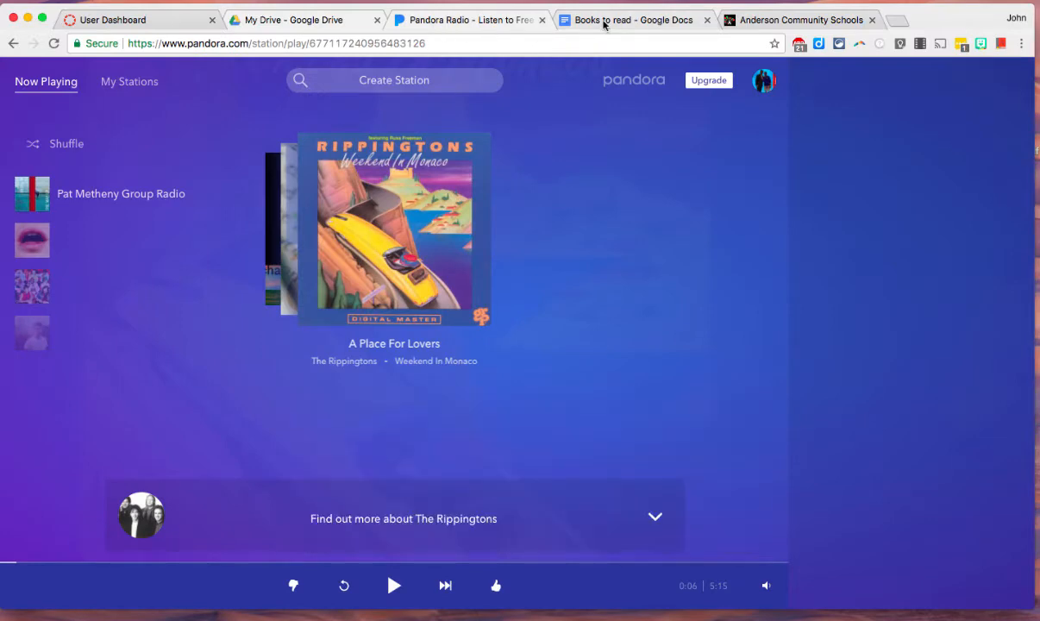
click(634, 19)
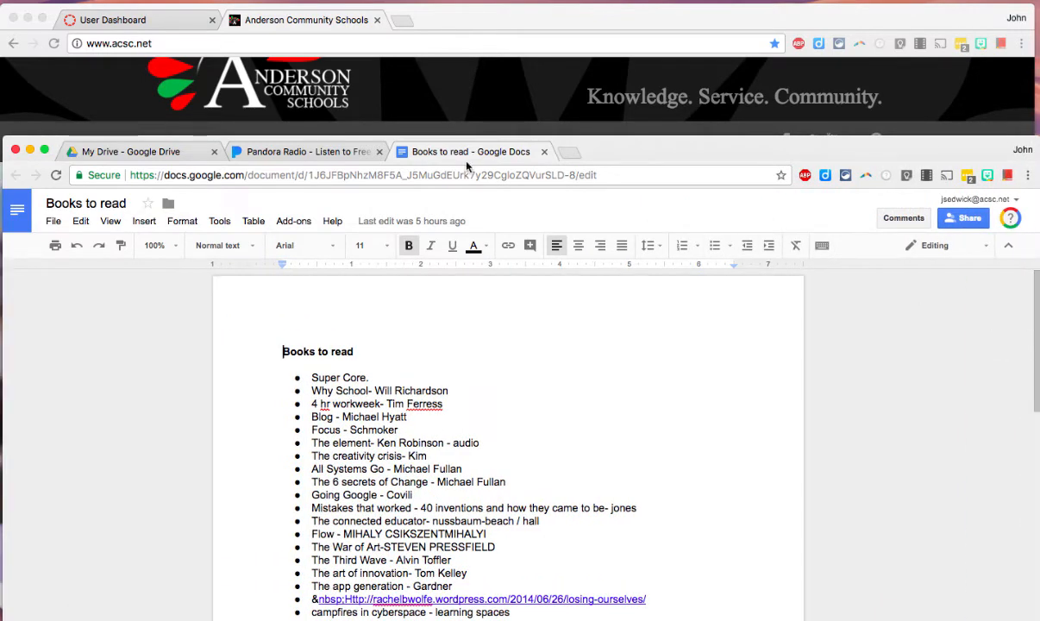
mouse_move(472, 152)
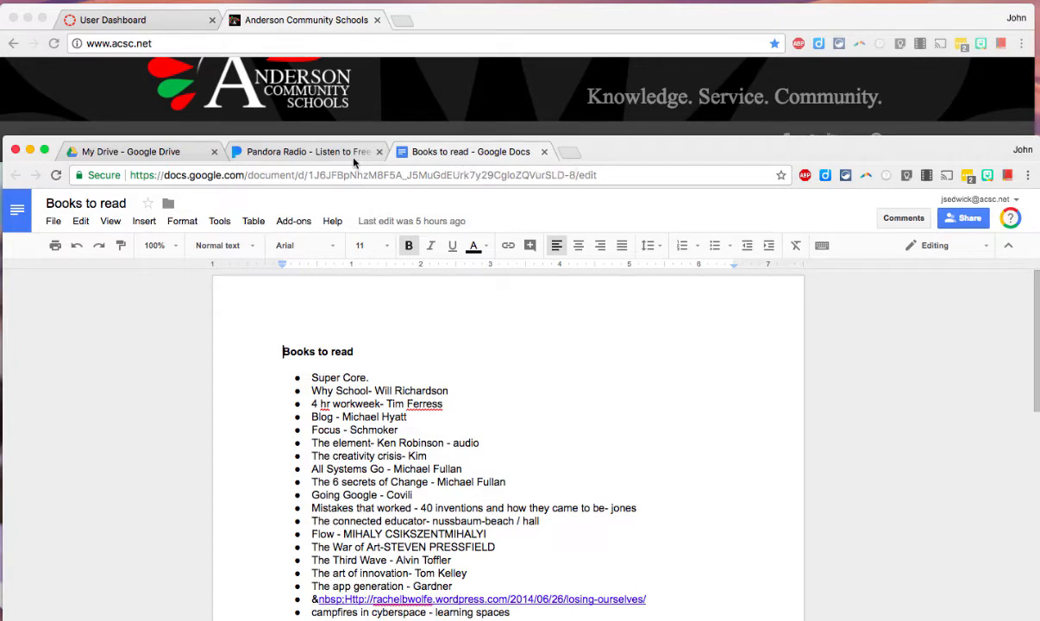
Bring Pandora Radio to the front in the split-off window.
click(306, 151)
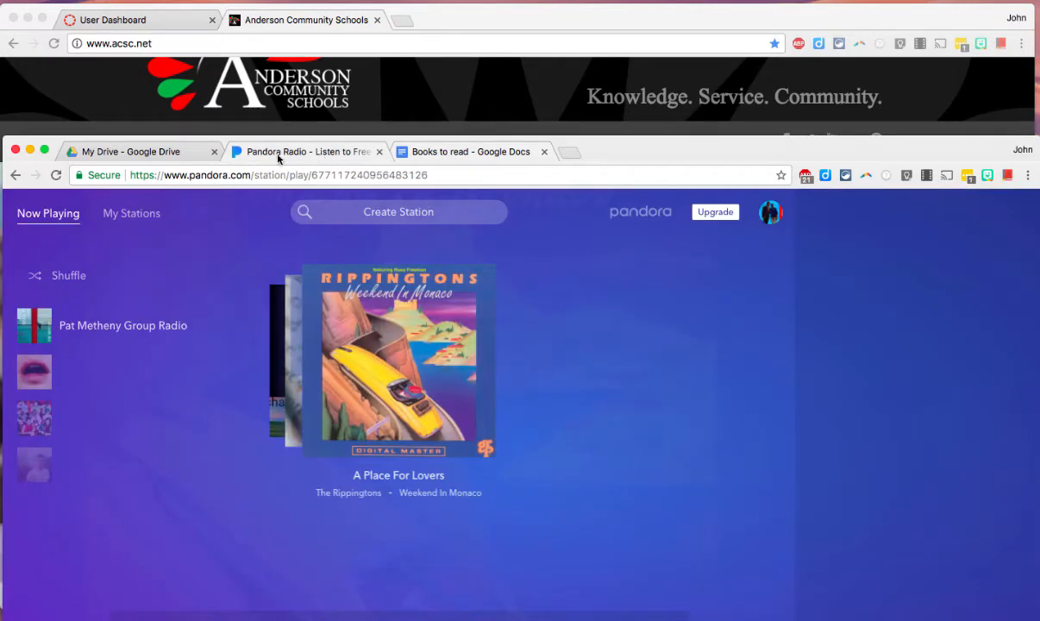
click(130, 151)
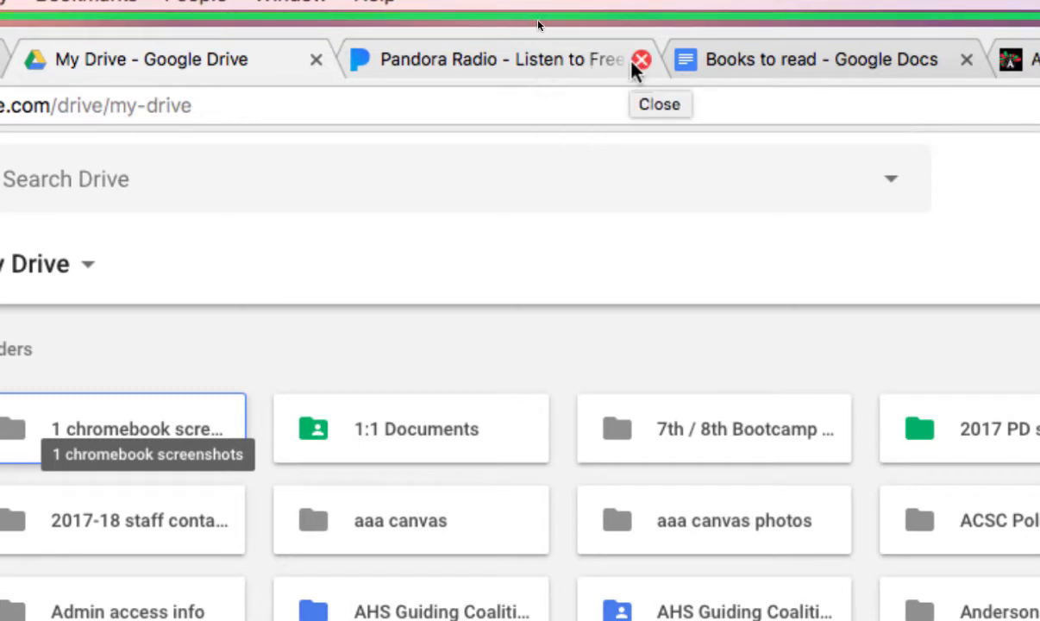
mouse_move(315, 60)
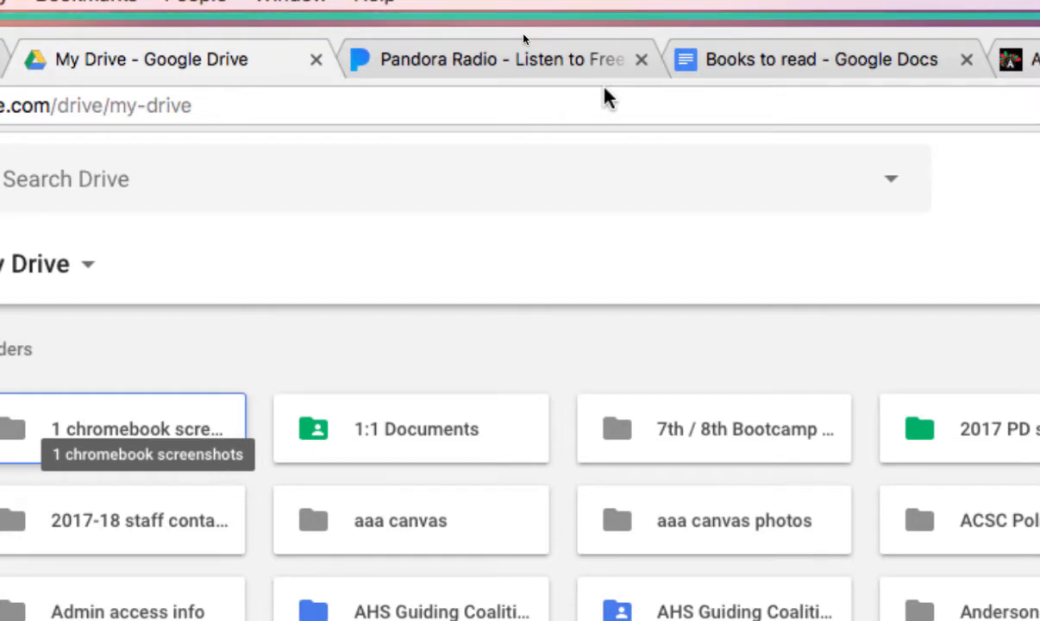
mouse_move(552, 78)
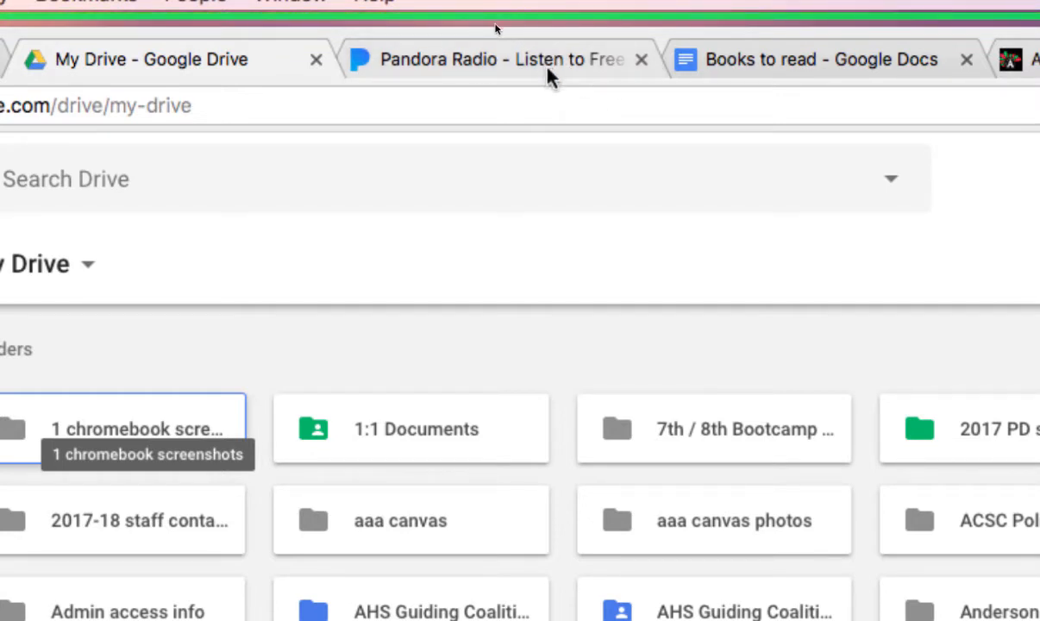
mouse_move(543, 60)
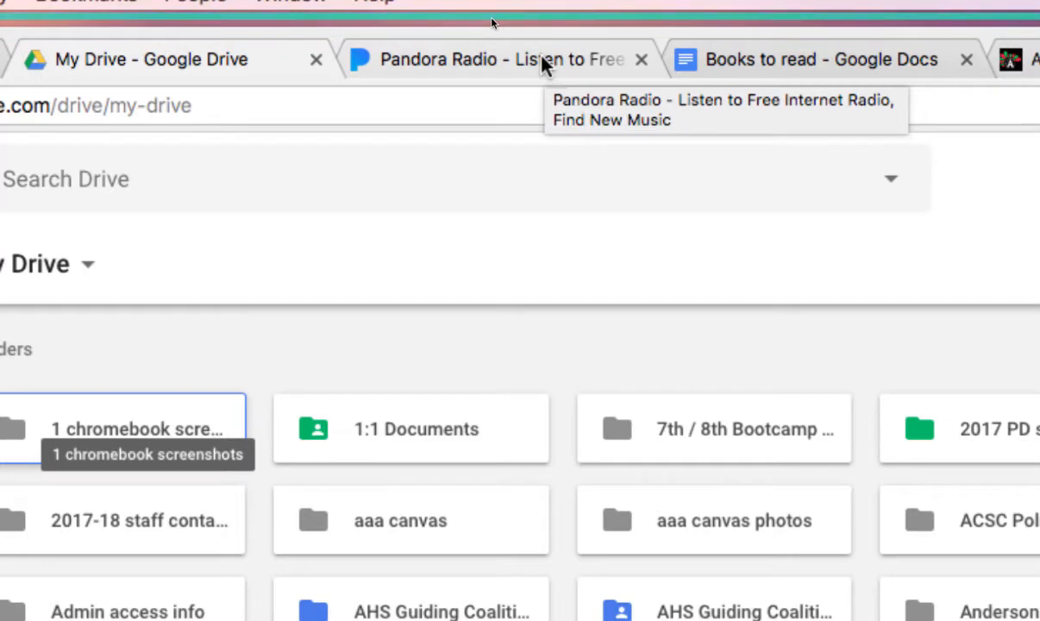
Bring up the context options for the Pandora Radio tab to pin it.
right_click(535, 58)
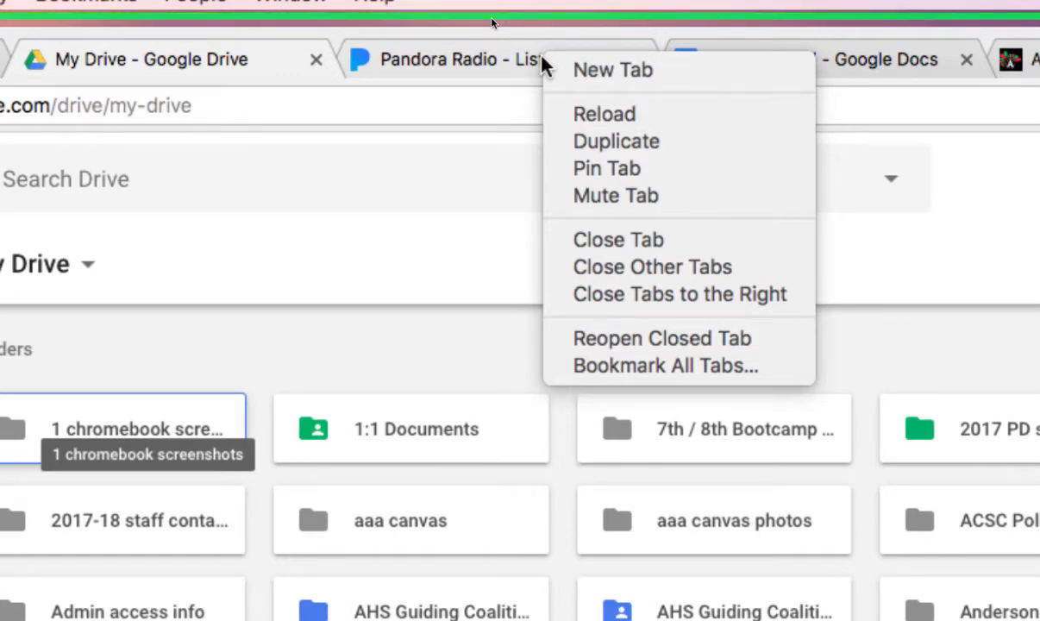
mouse_move(606, 168)
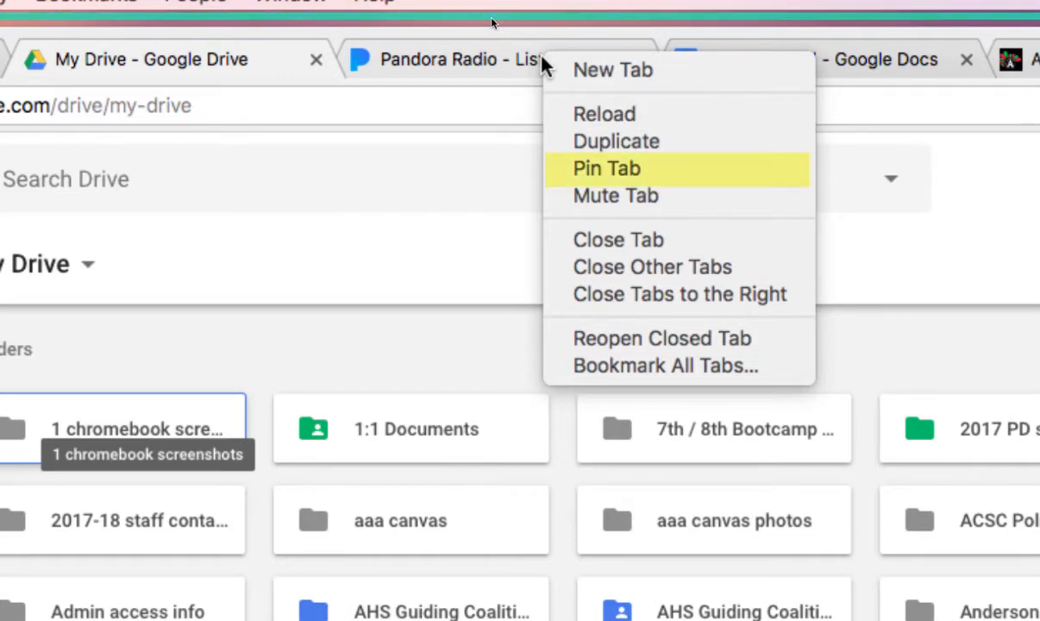
mouse_move(461, 67)
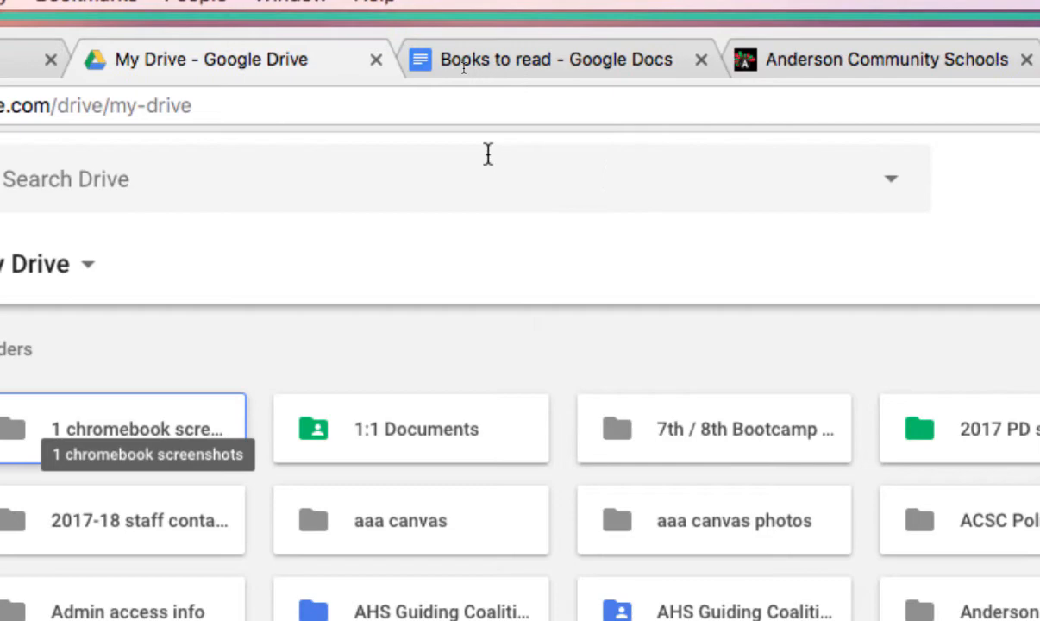
mouse_move(430, 93)
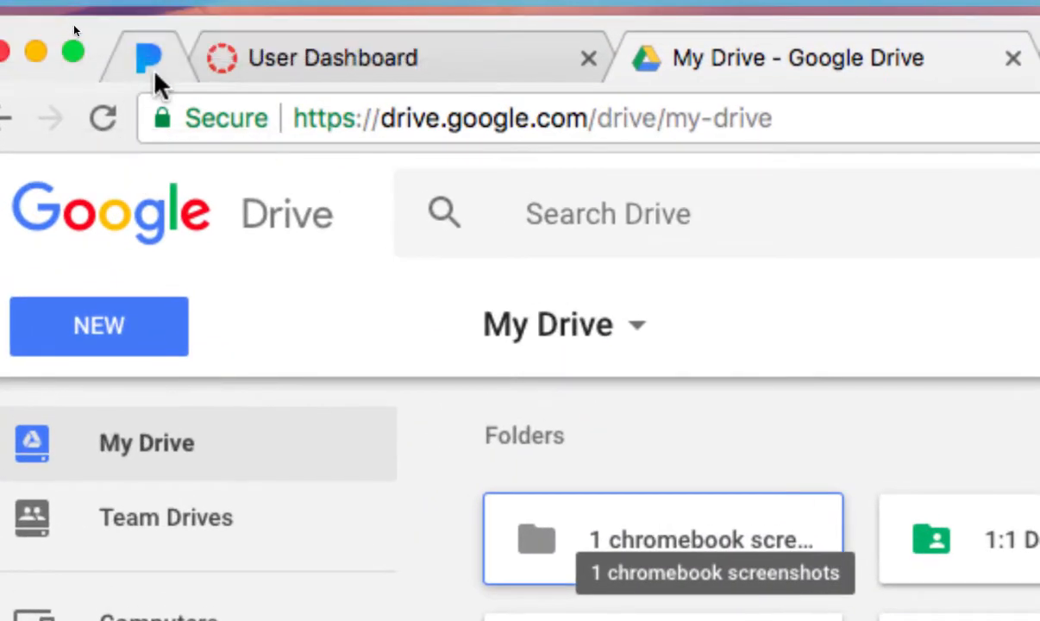
mouse_move(147, 58)
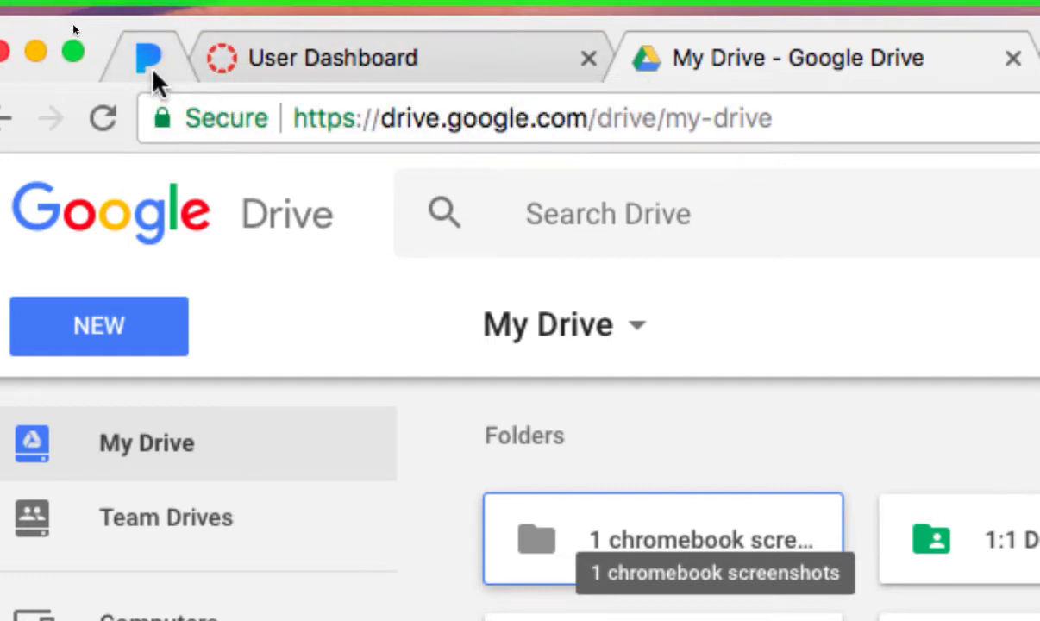
mouse_move(148, 57)
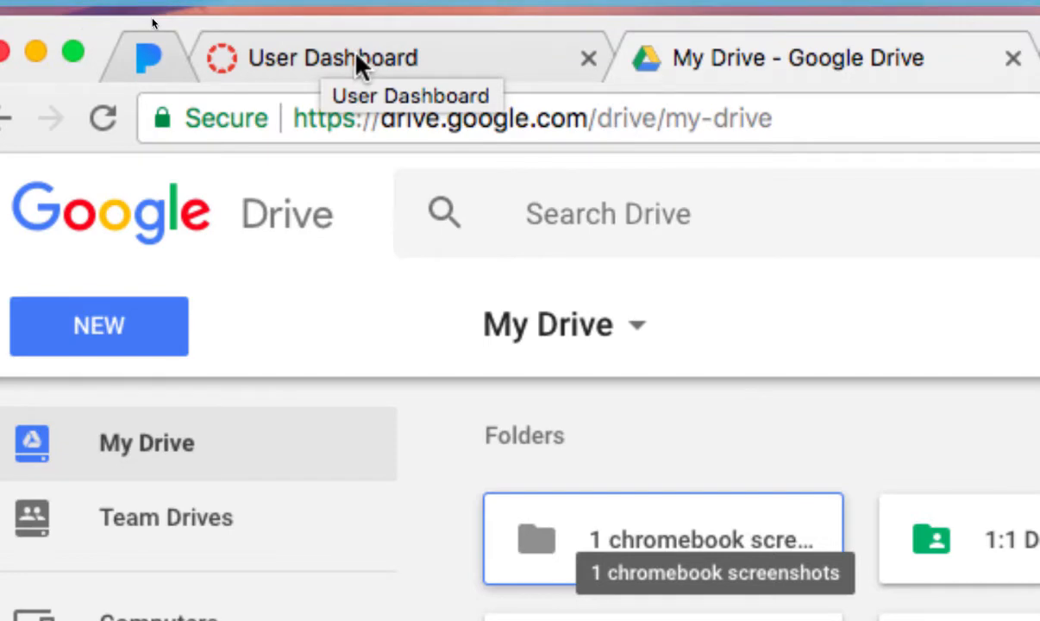
Pin the User Dashboard tab, unpin it again, and return to the Pandora tab.
right_click(332, 57)
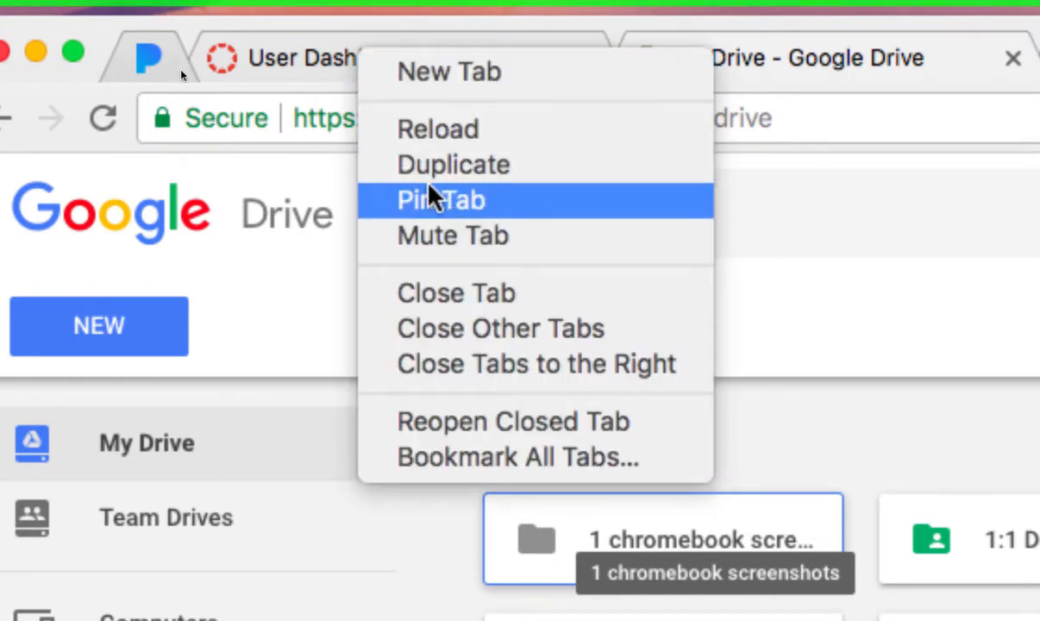
click(440, 199)
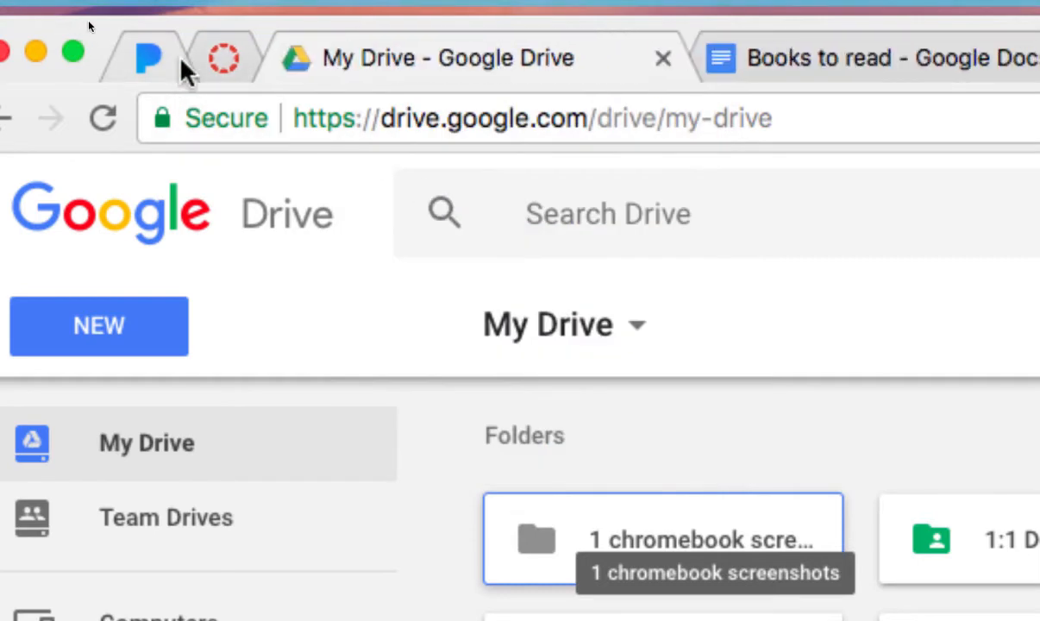
mouse_move(664, 58)
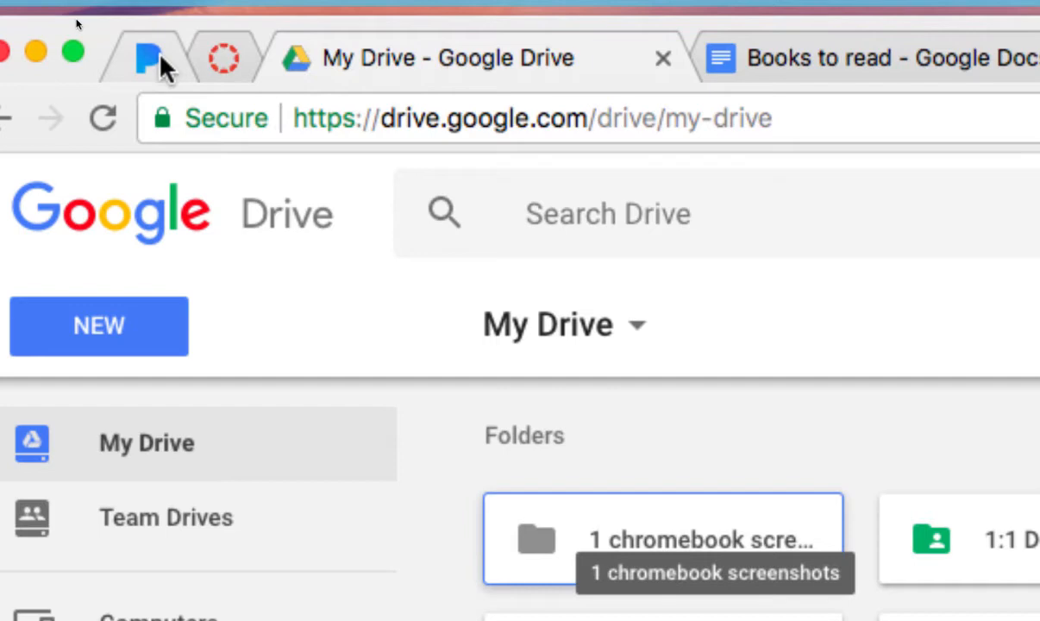
mouse_move(224, 58)
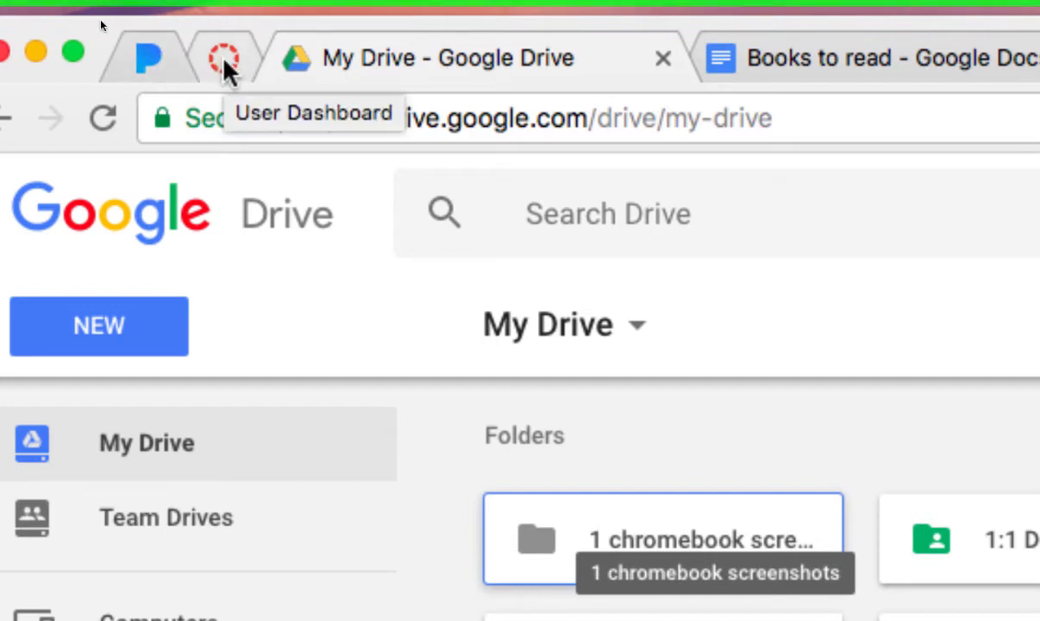
right_click(226, 57)
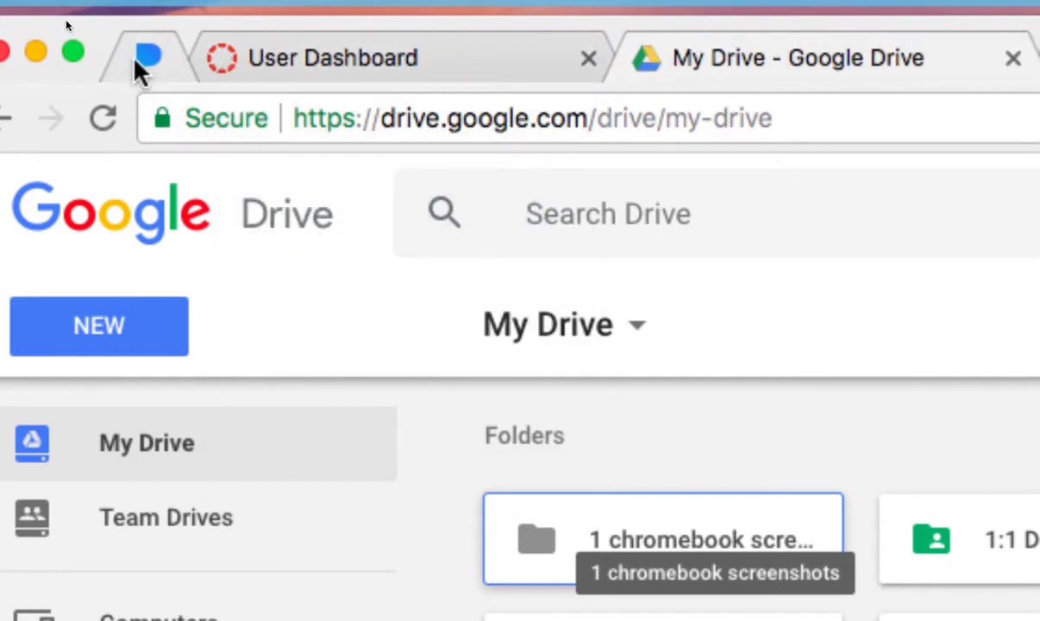
mouse_move(417, 197)
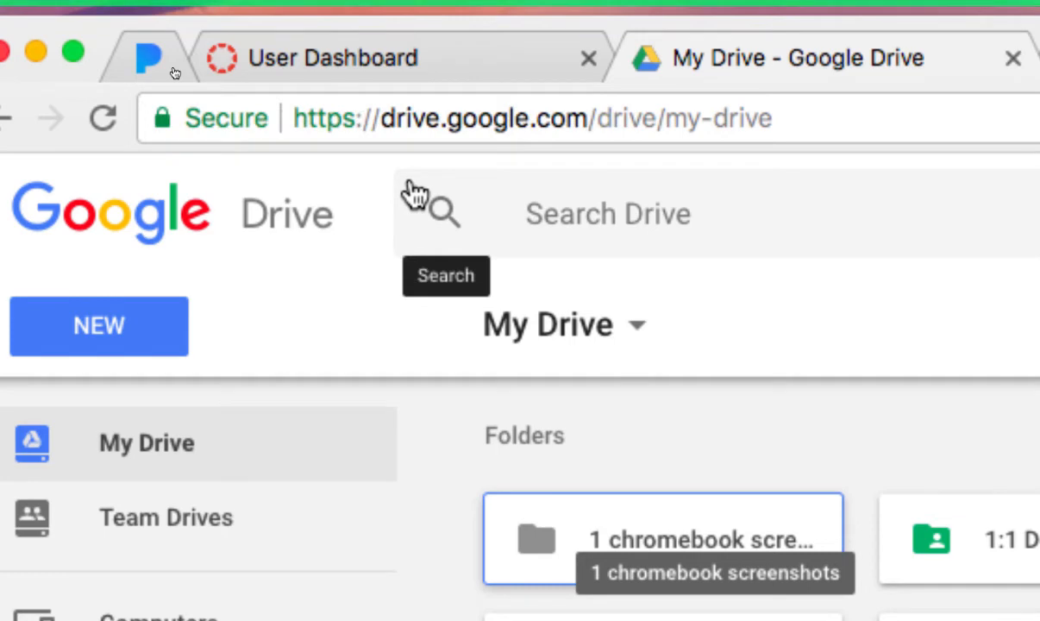
mouse_move(151, 73)
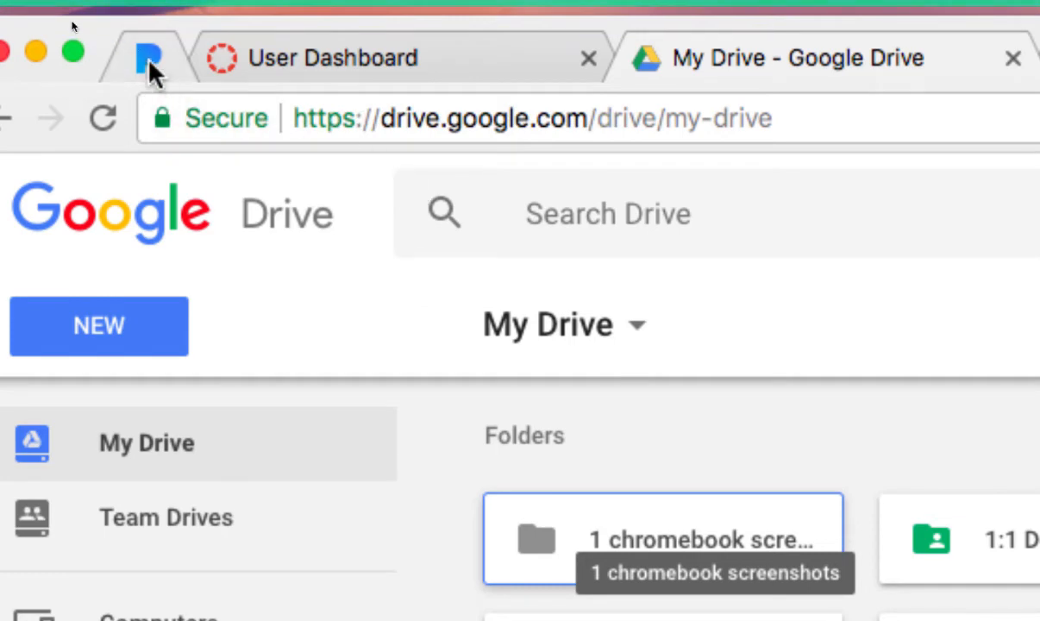
click(145, 58)
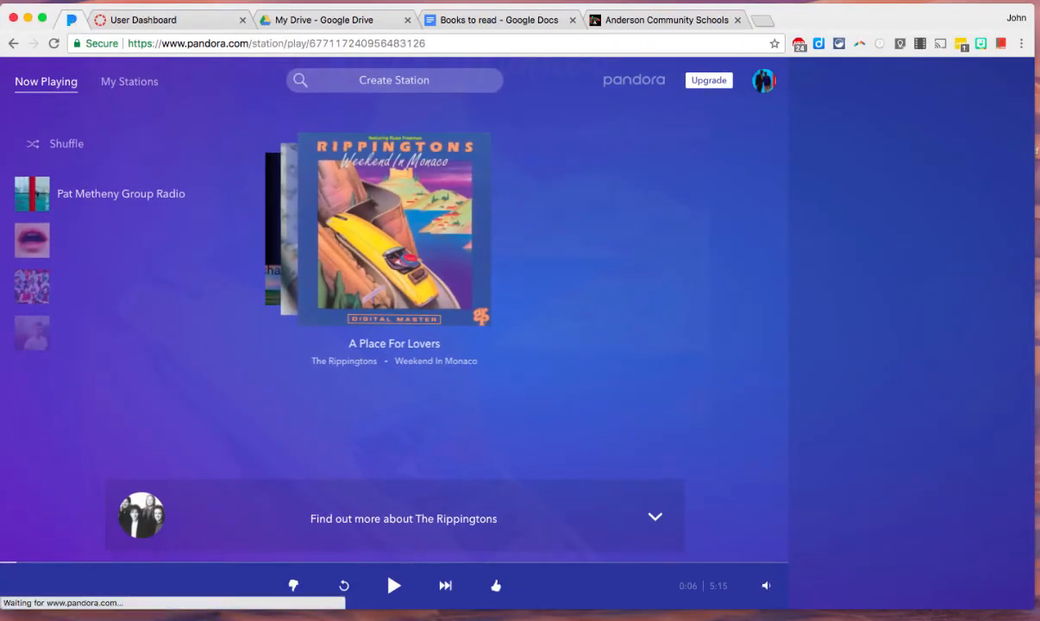
Start A Place For Lovers by The Rippingtons playing with the Pandora tab muted.
click(394, 586)
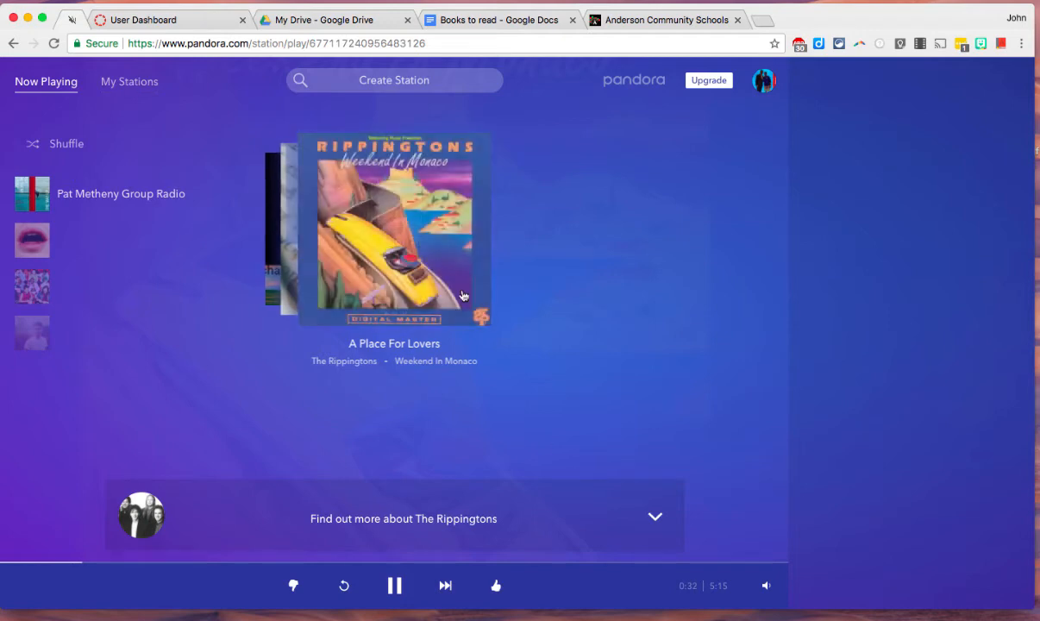
mouse_move(354, 411)
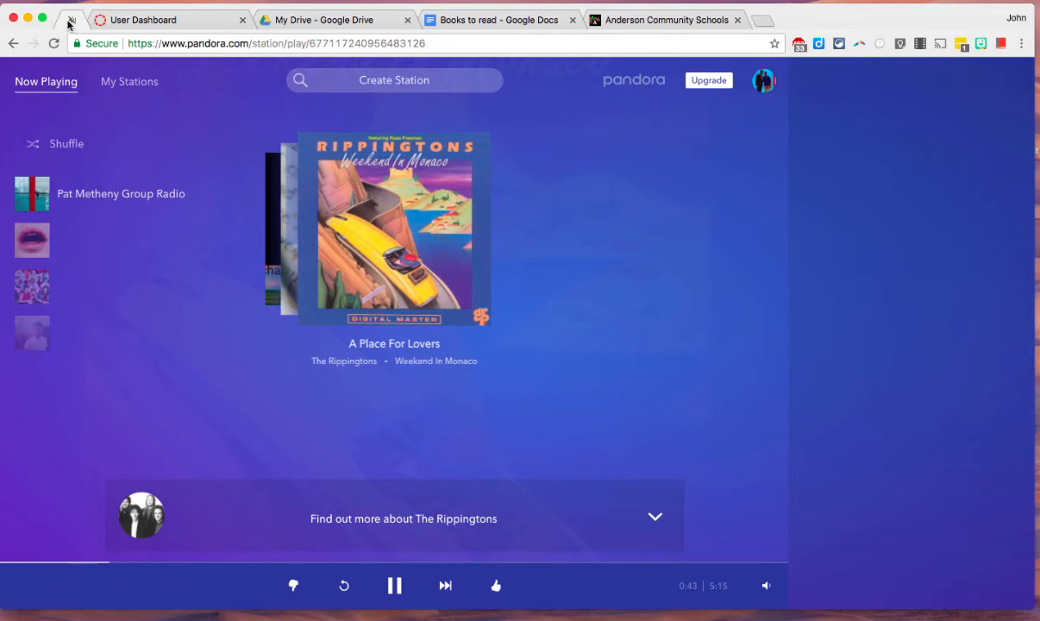
right_click(71, 19)
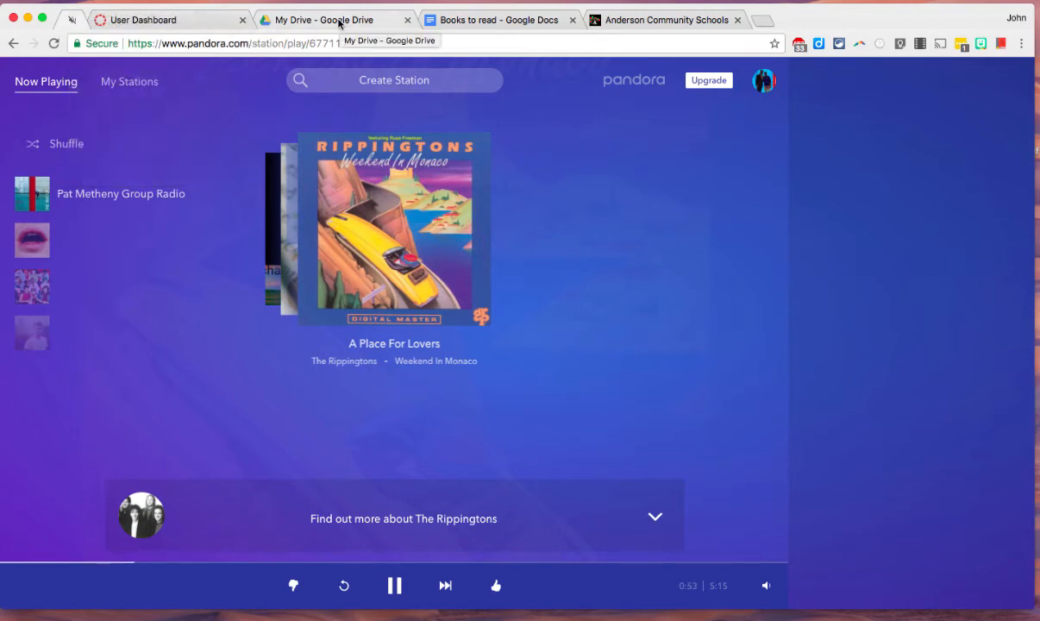
Close all tabs other than My Drive and the pinned Pandora tab.
right_click(327, 19)
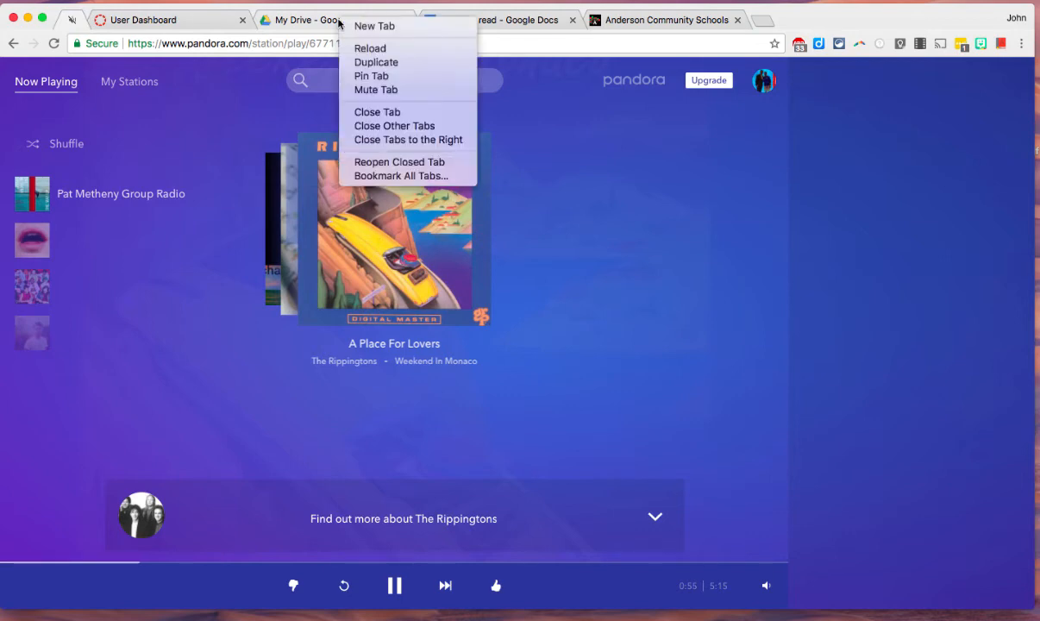
mouse_move(376, 112)
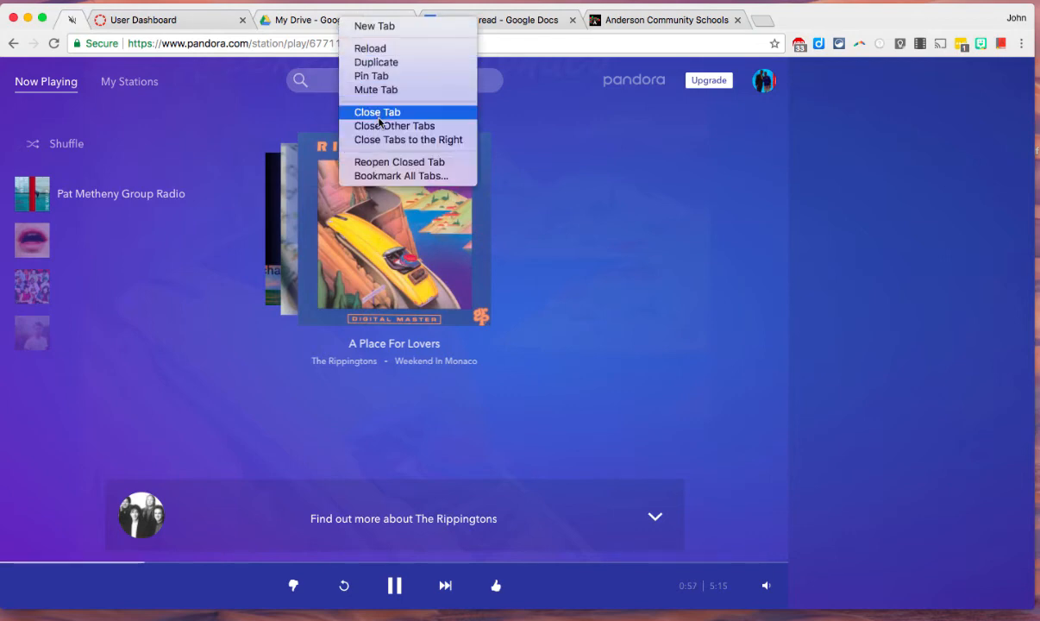
mouse_move(395, 126)
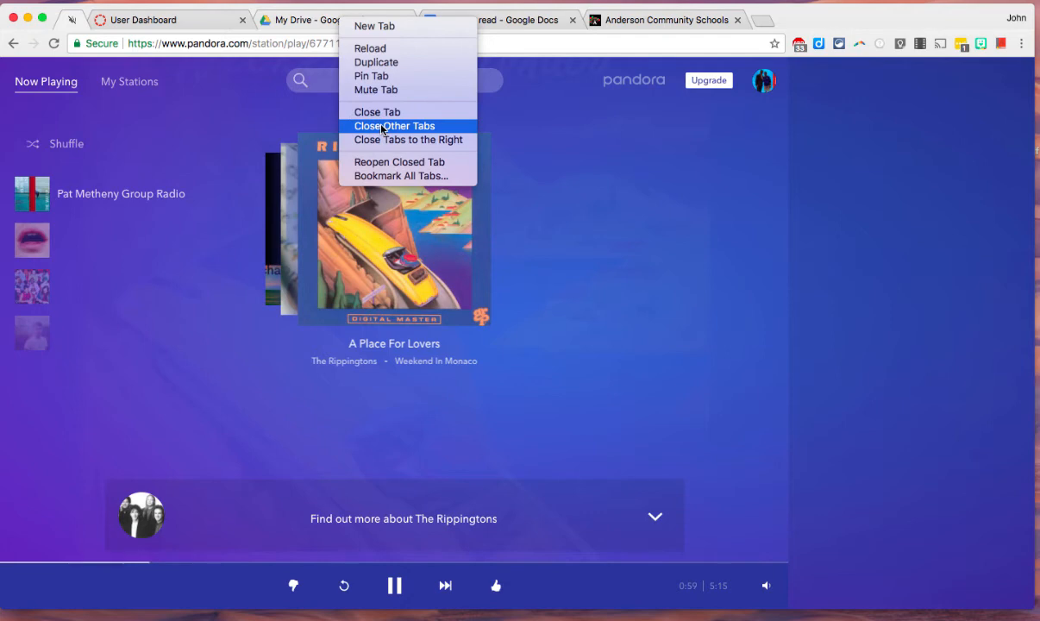
mouse_move(408, 139)
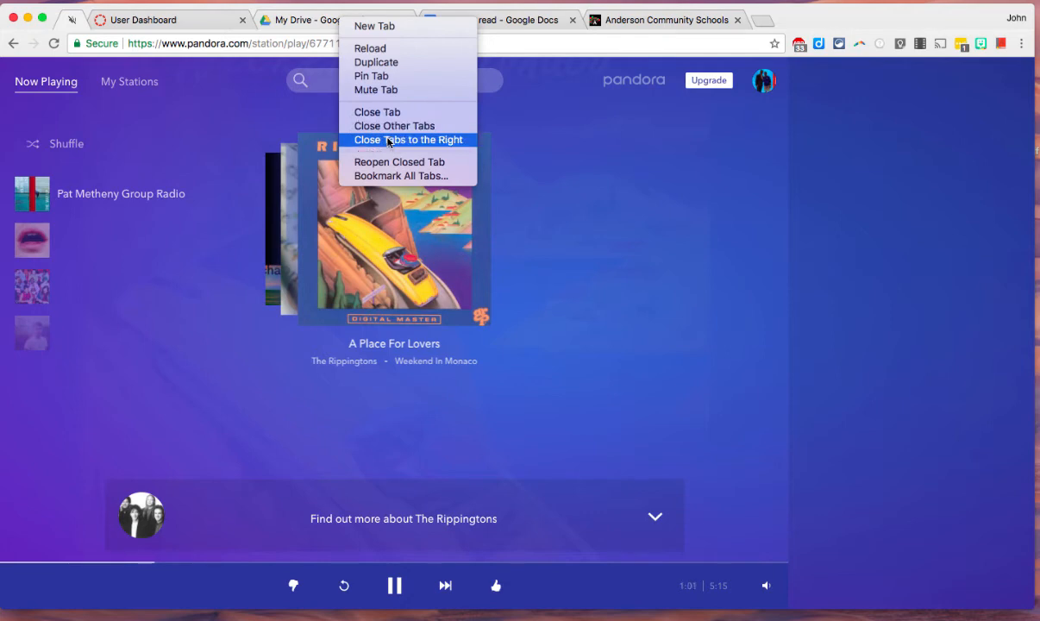
mouse_move(395, 126)
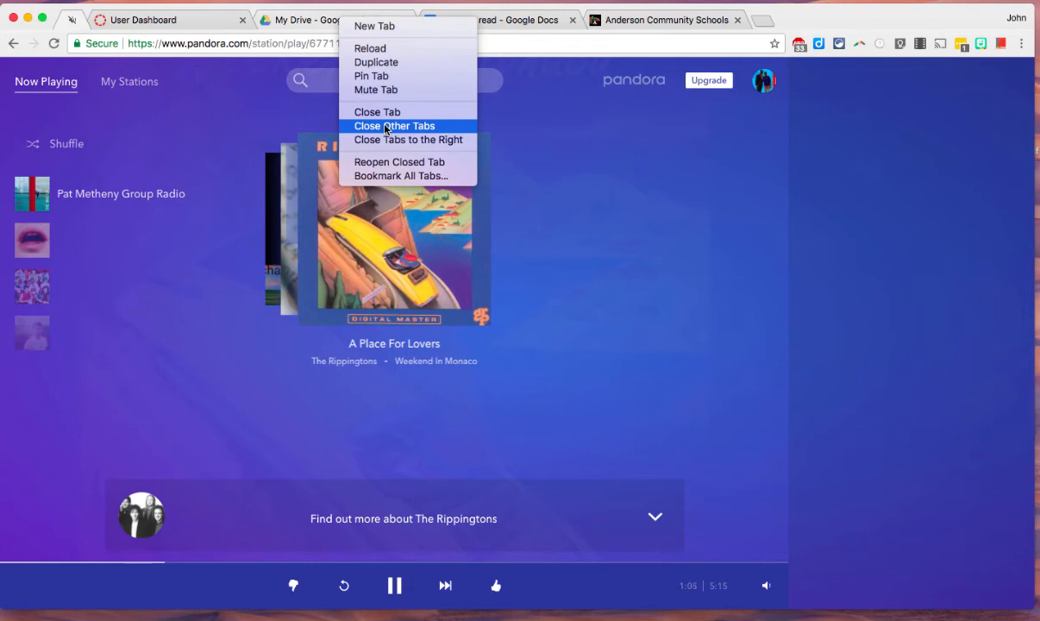
click(394, 126)
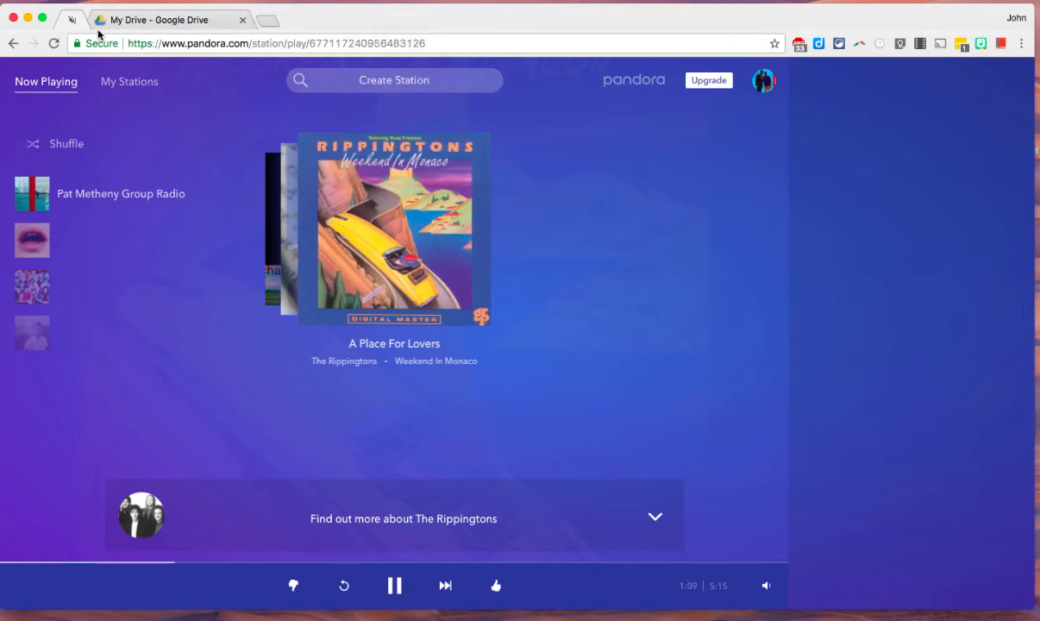
mouse_move(169, 19)
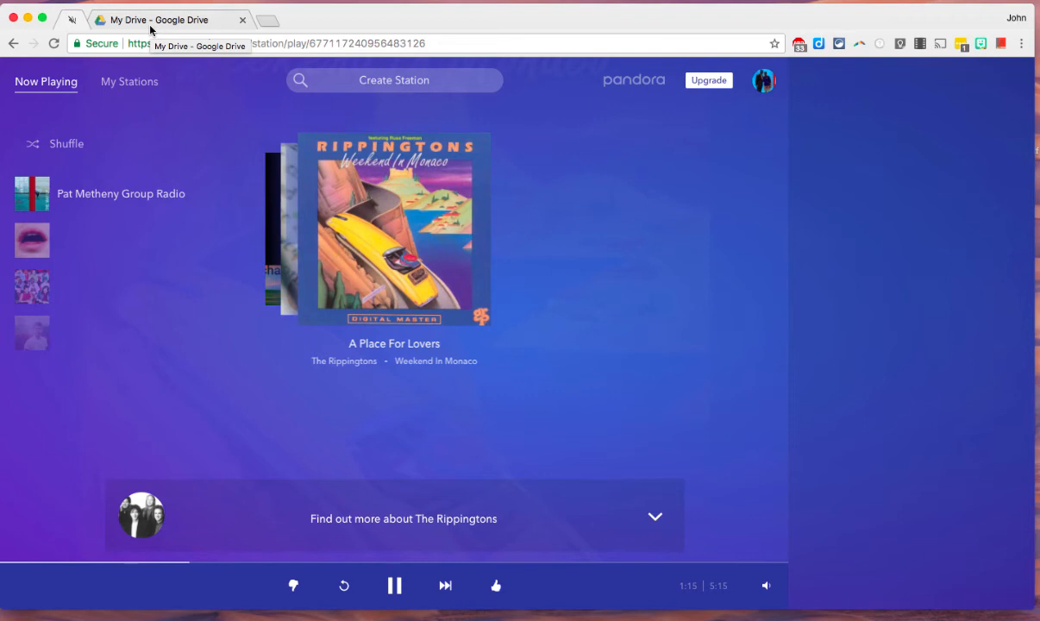
Reopen User Dashboard, Books to read and Anderson Community Schools with Ctrl+Shift+T.
key(ctrl+shift+t)
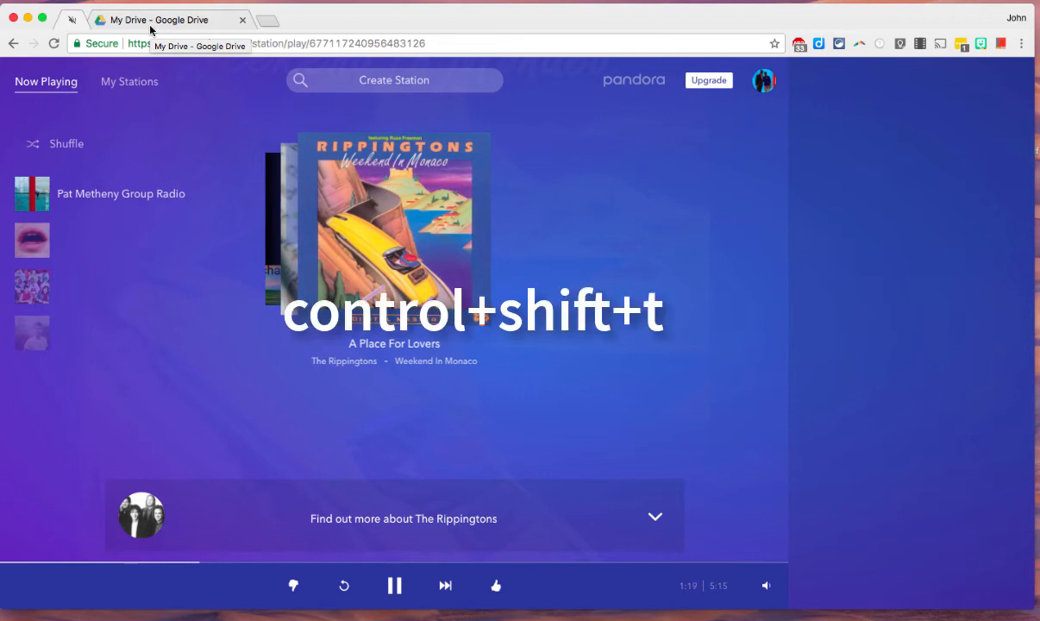
key(ctrl+shift+t)
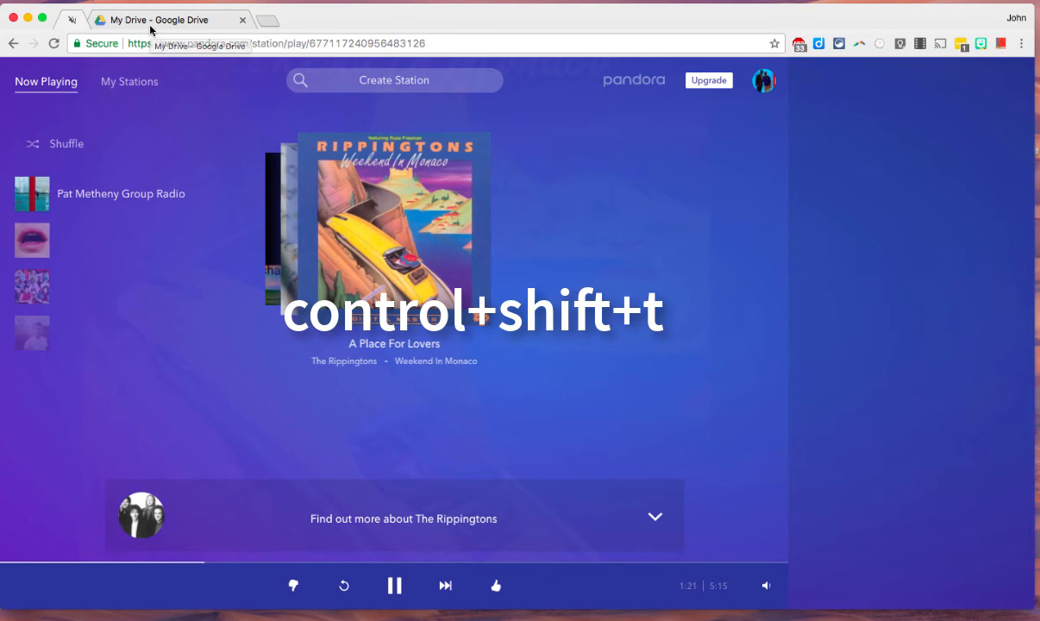
key(ctrl+shift+t)
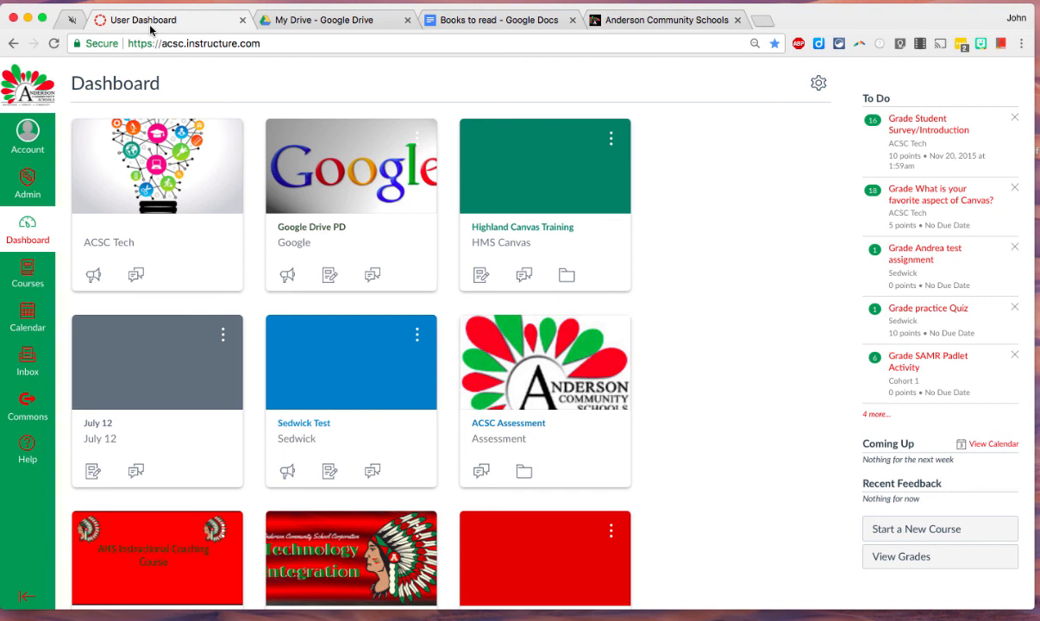
mouse_move(482, 86)
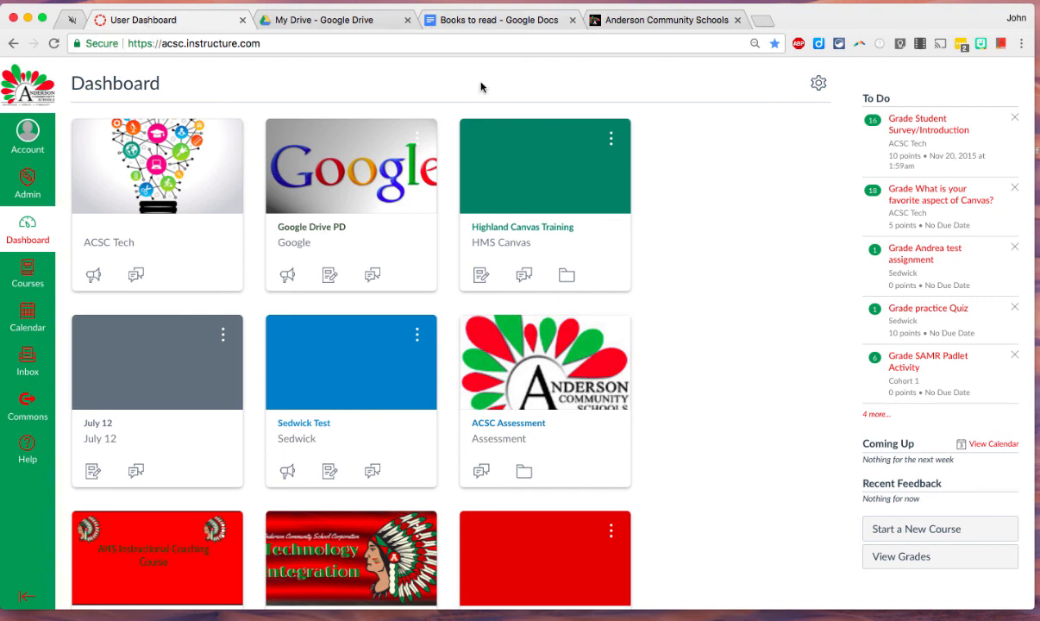